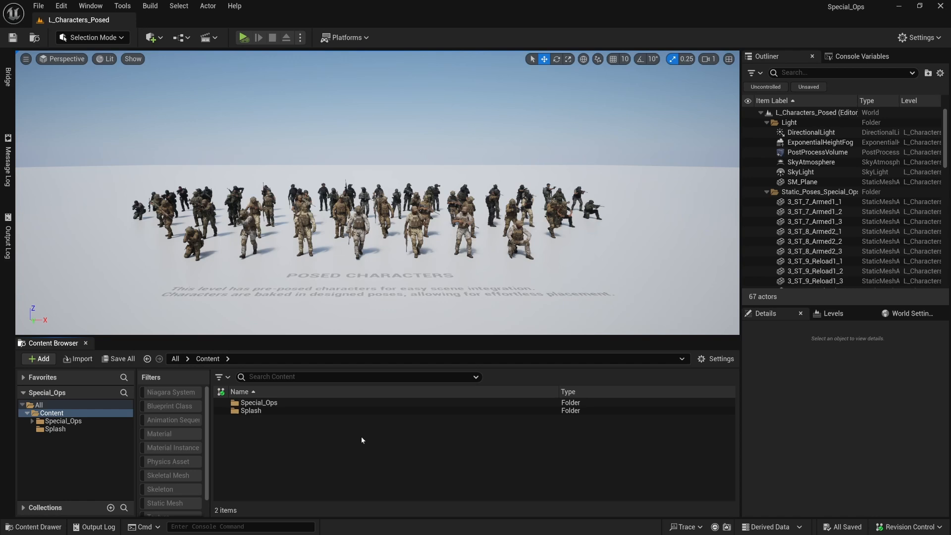
mouse_move(369, 435)
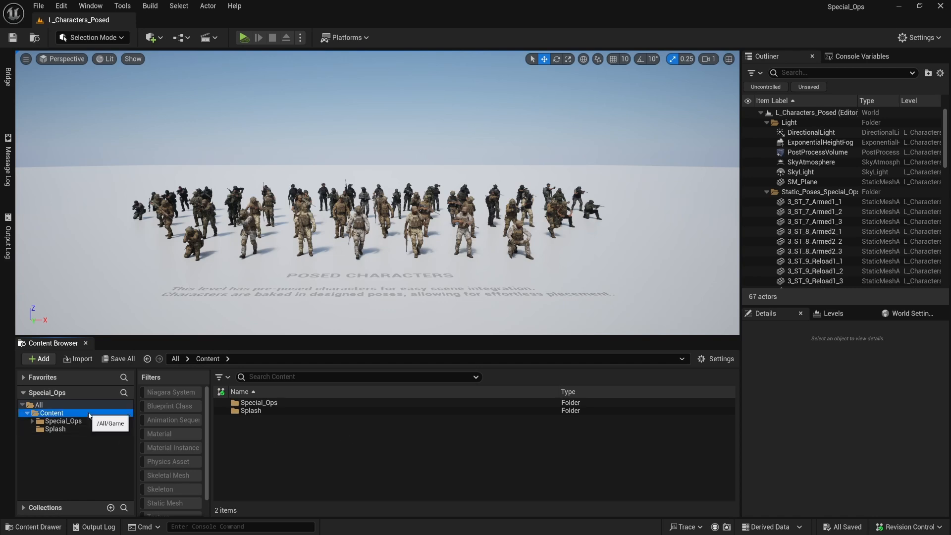
Migrate the Content folder, listing Special_Ops blueprints, enumerators, functions and characters in the Asset Report.
right_click(50, 412)
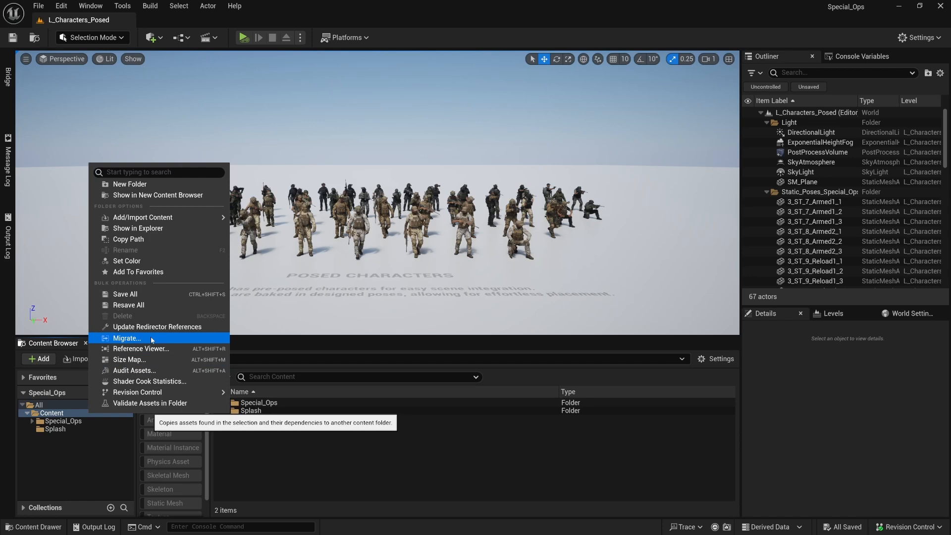
click(127, 338)
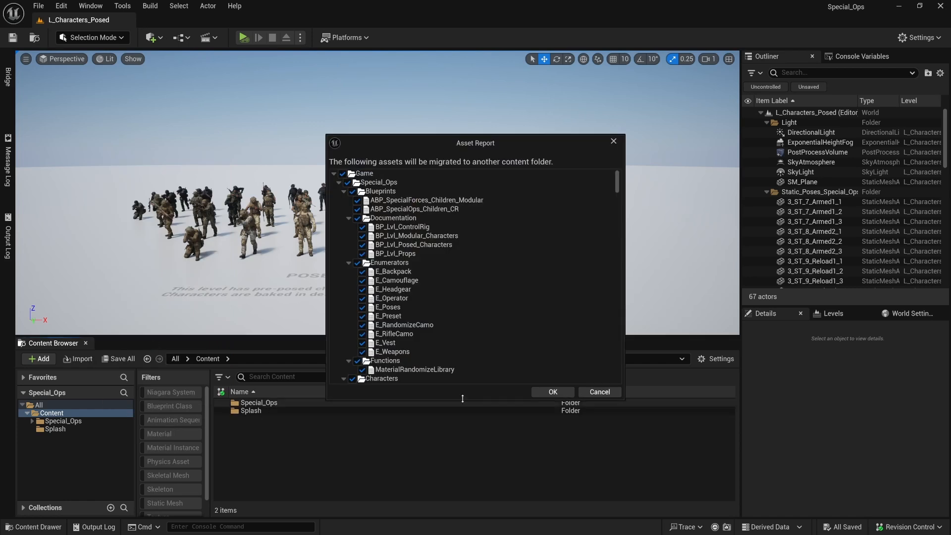
mouse_move(466, 395)
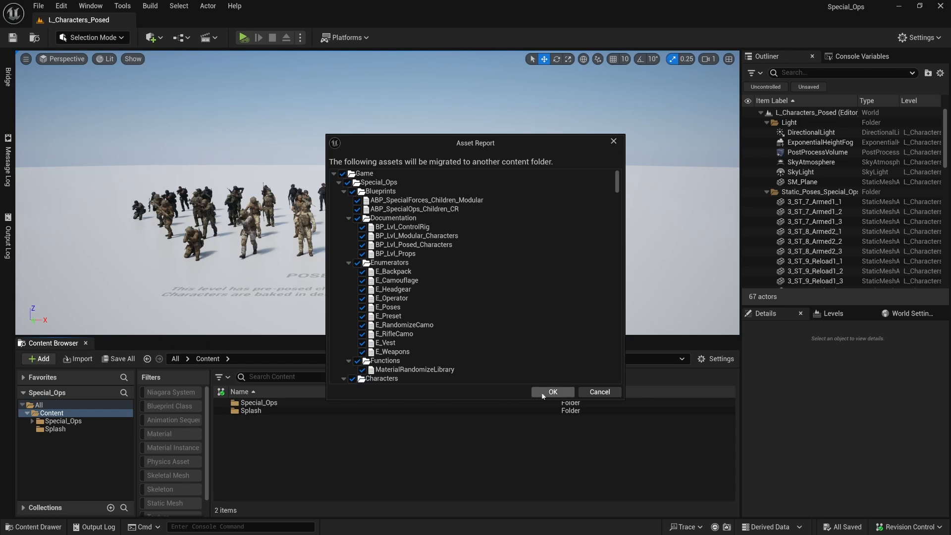
Confirm the asset list and choose IndustrialZone\Content as the migration destination.
click(553, 391)
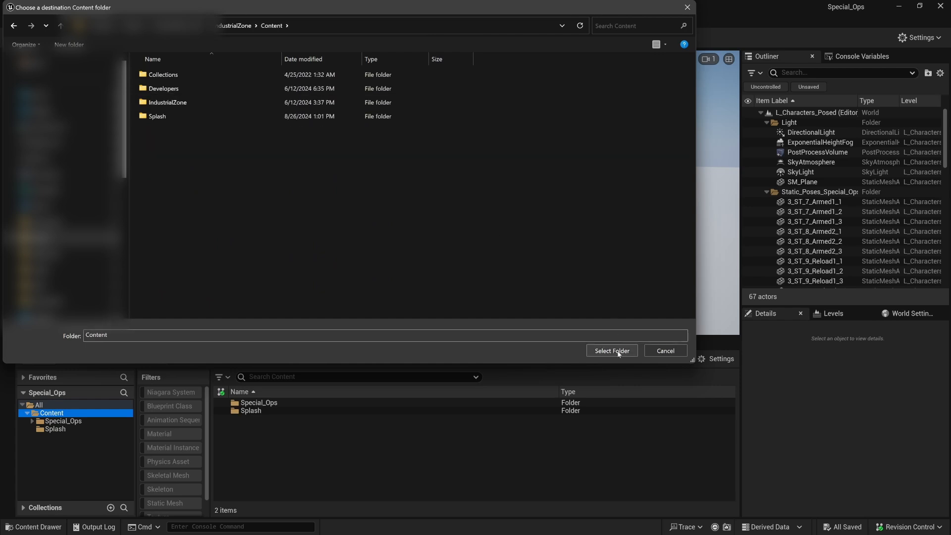
click(611, 350)
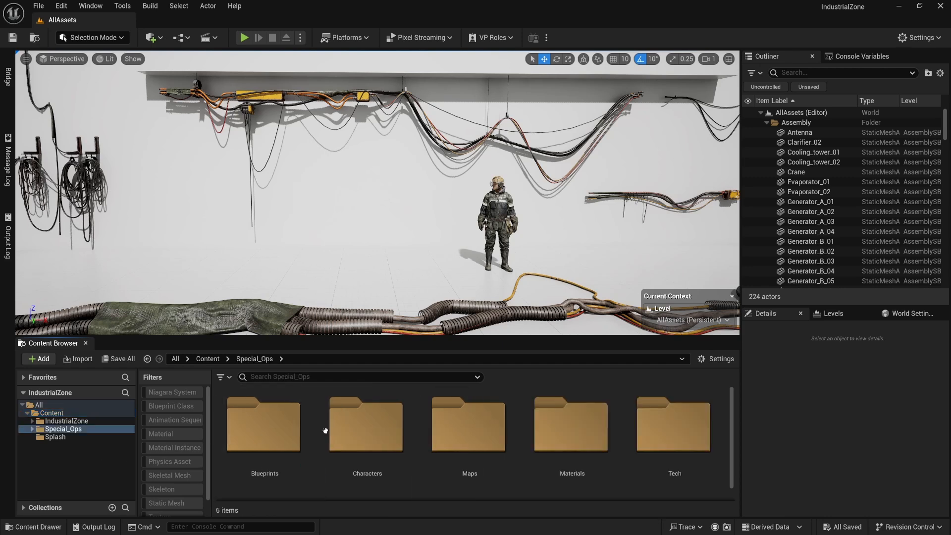
Browse into Special_Ops > Characters > Modular_Character in IndustrialZone's Content Browser.
double_click(367, 427)
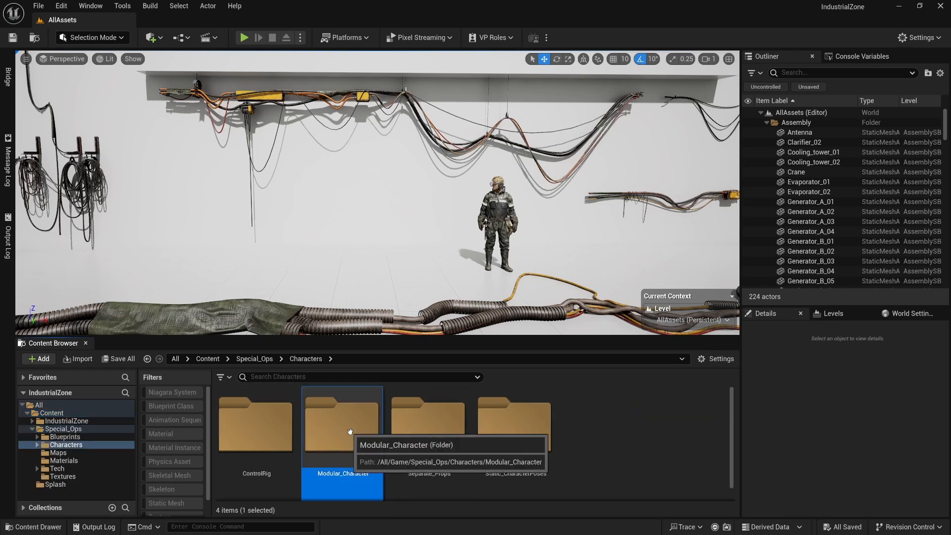
double_click(342, 426)
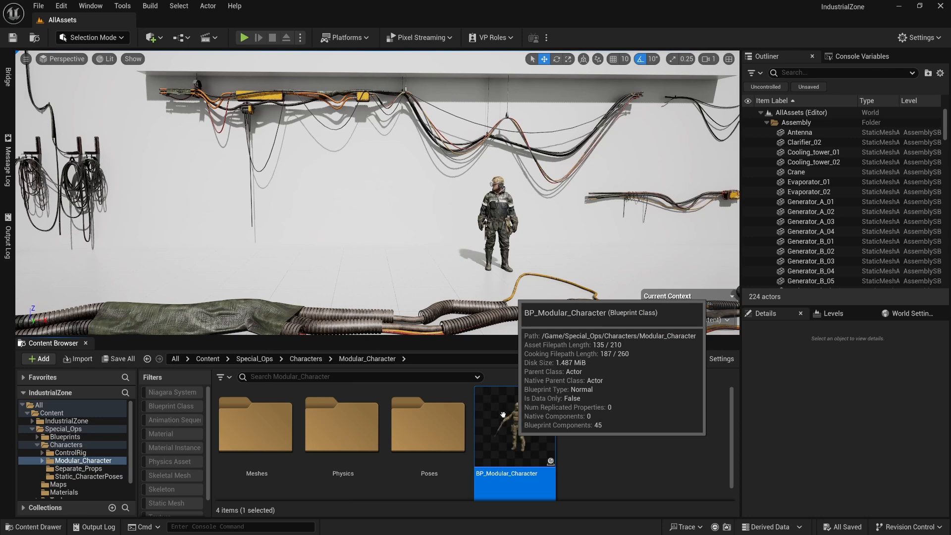